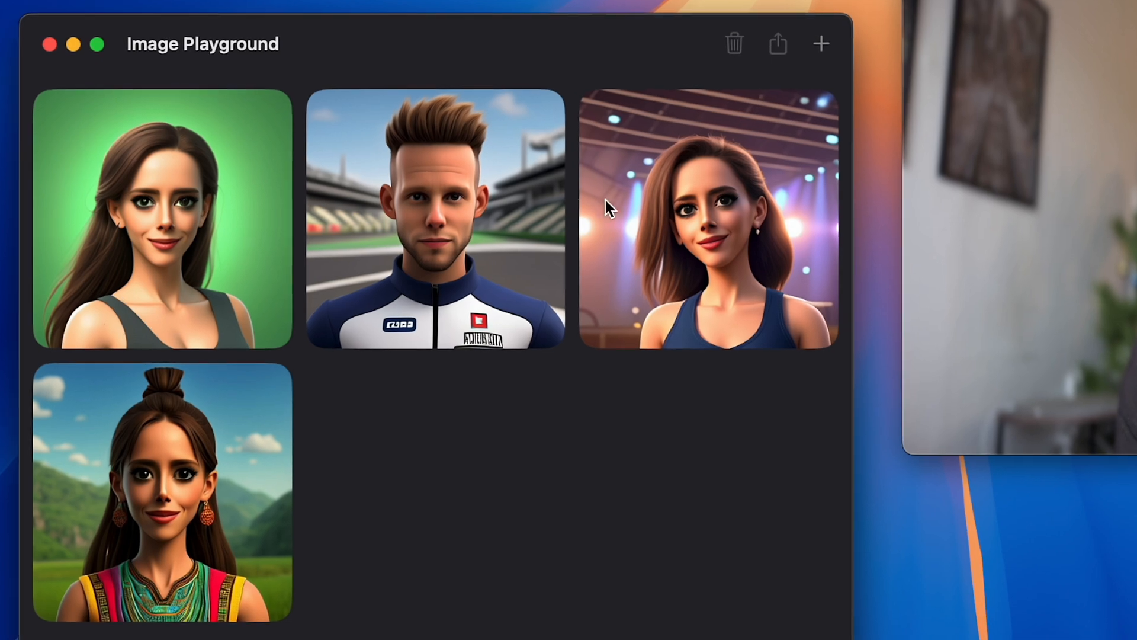
{"action": "mouse_move", "coordinate": [616, 331]}
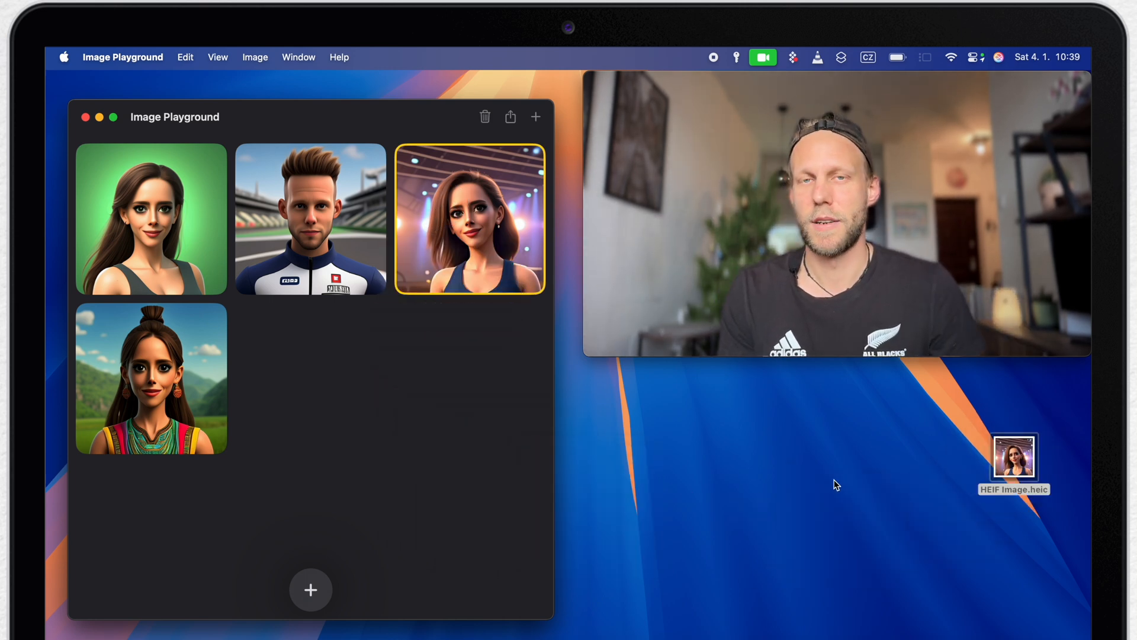
Close the Image Playground gallery after saving the stage portrait as HEIF Image.heic
{"action": "left_click", "coordinate": [85, 117]}
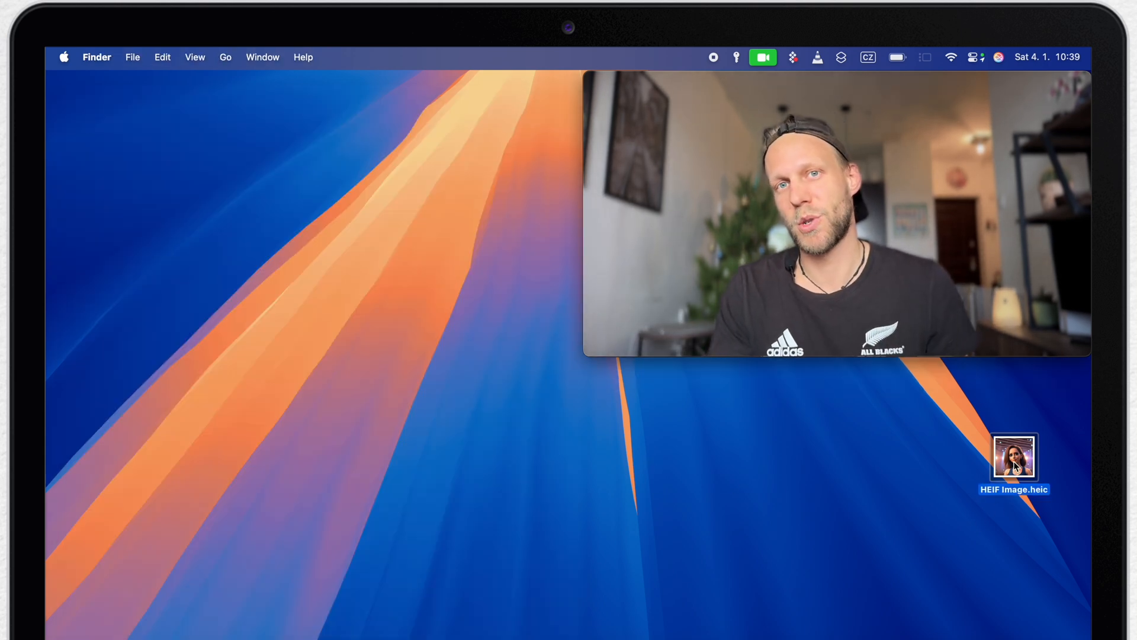
Copy the woman as subject from HEIF Image.heic into a new clipboard image, then close that cut-out
{"action": "double_click", "coordinate": [1013, 458]}
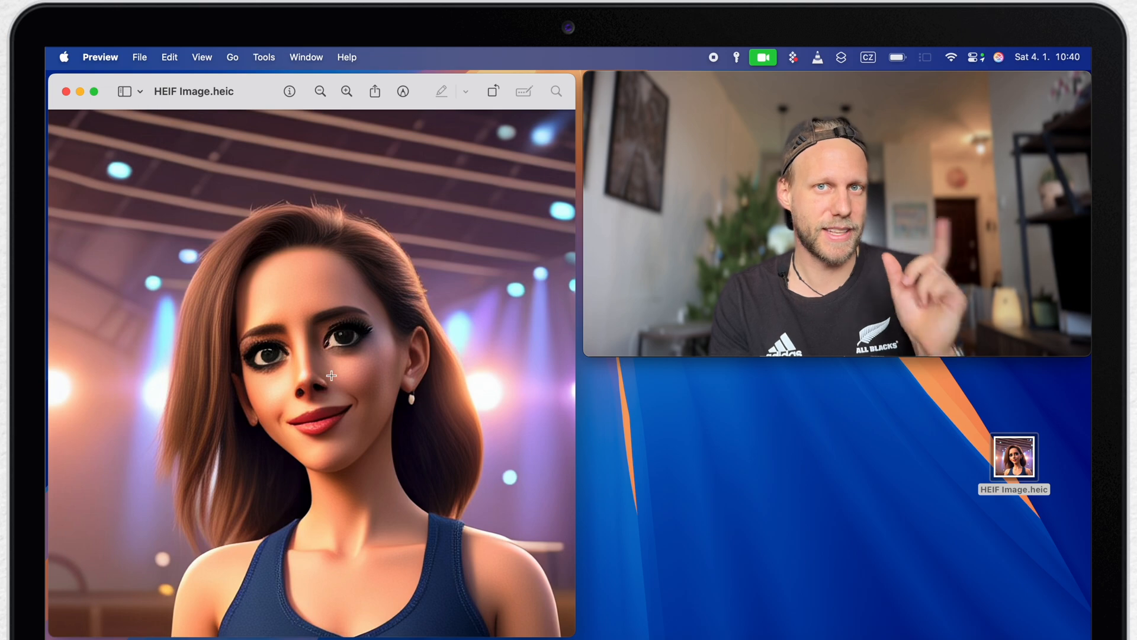
{"action": "right_click", "coordinate": [331, 376]}
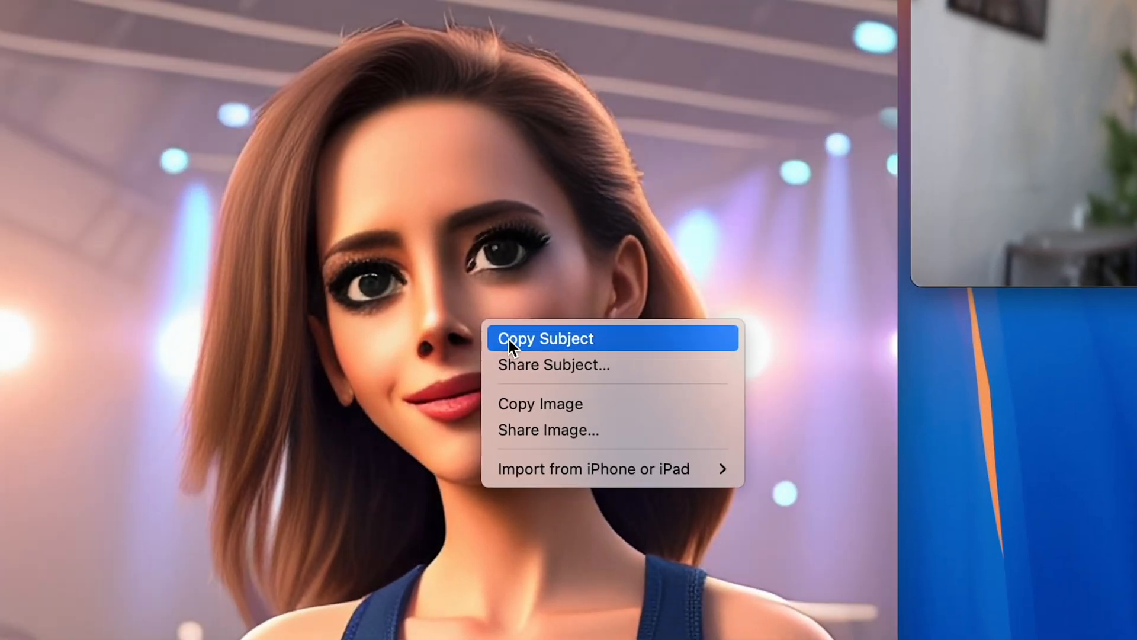
{"action": "mouse_move", "coordinate": [616, 341]}
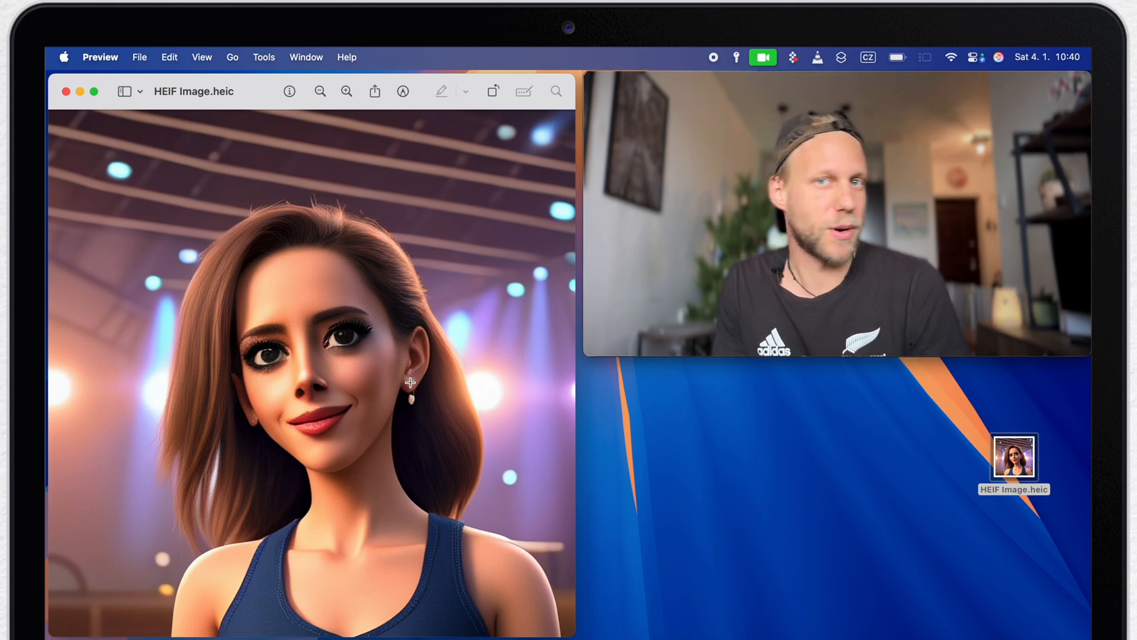
{"action": "mouse_move", "coordinate": [163, 148]}
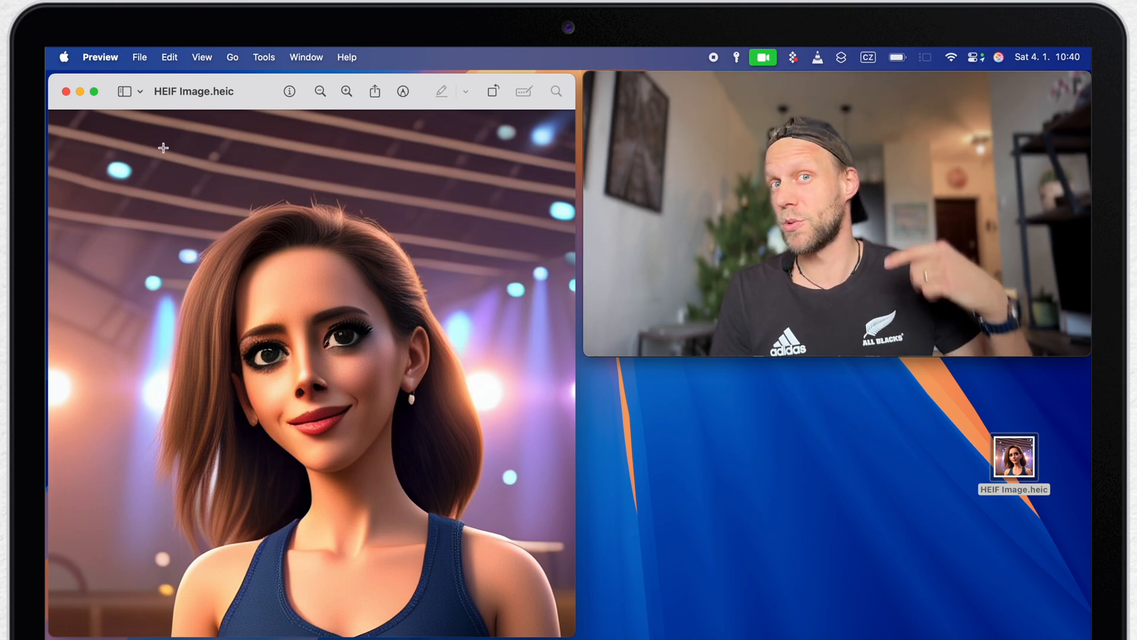
{"action": "left_click", "coordinate": [140, 57]}
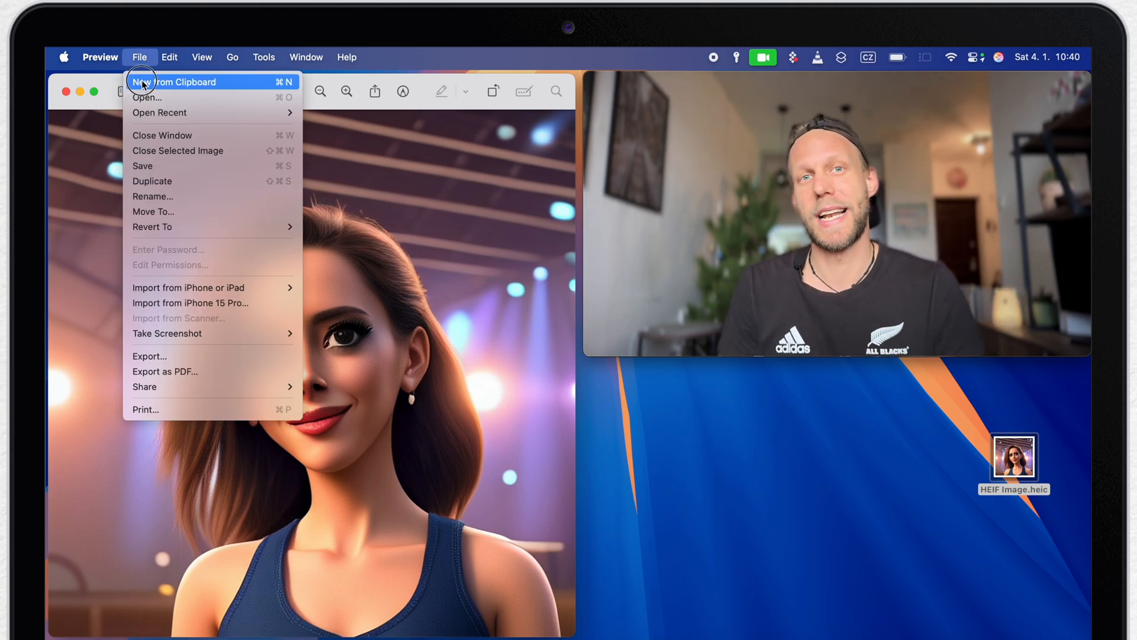
{"action": "left_click", "coordinate": [175, 82]}
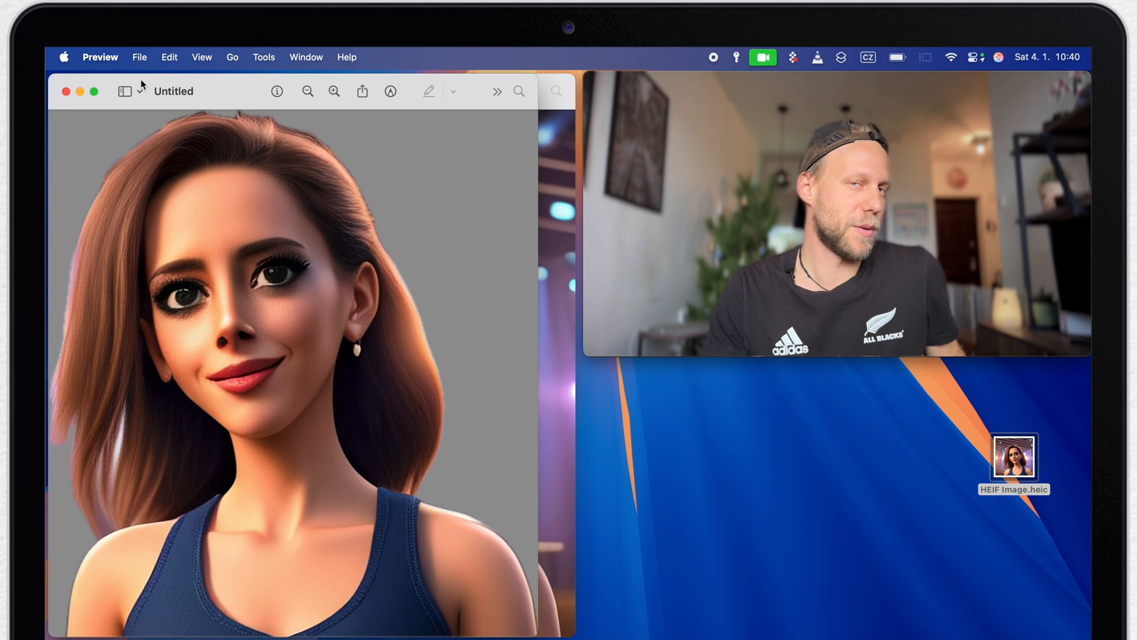
{"action": "left_click", "coordinate": [309, 91]}
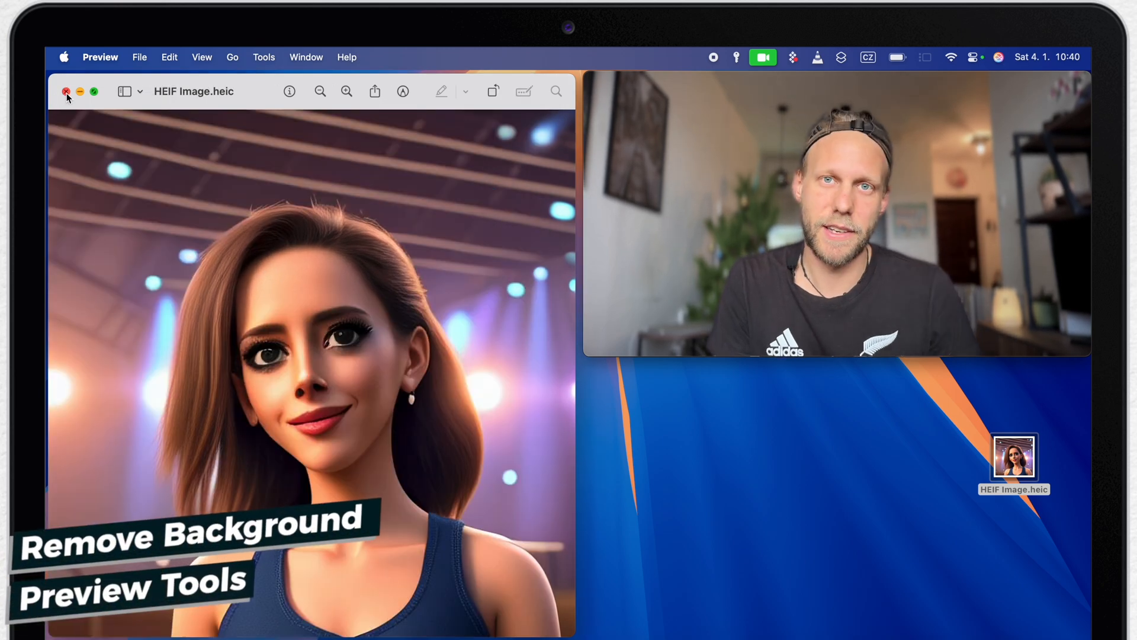
{"action": "left_click", "coordinate": [263, 57]}
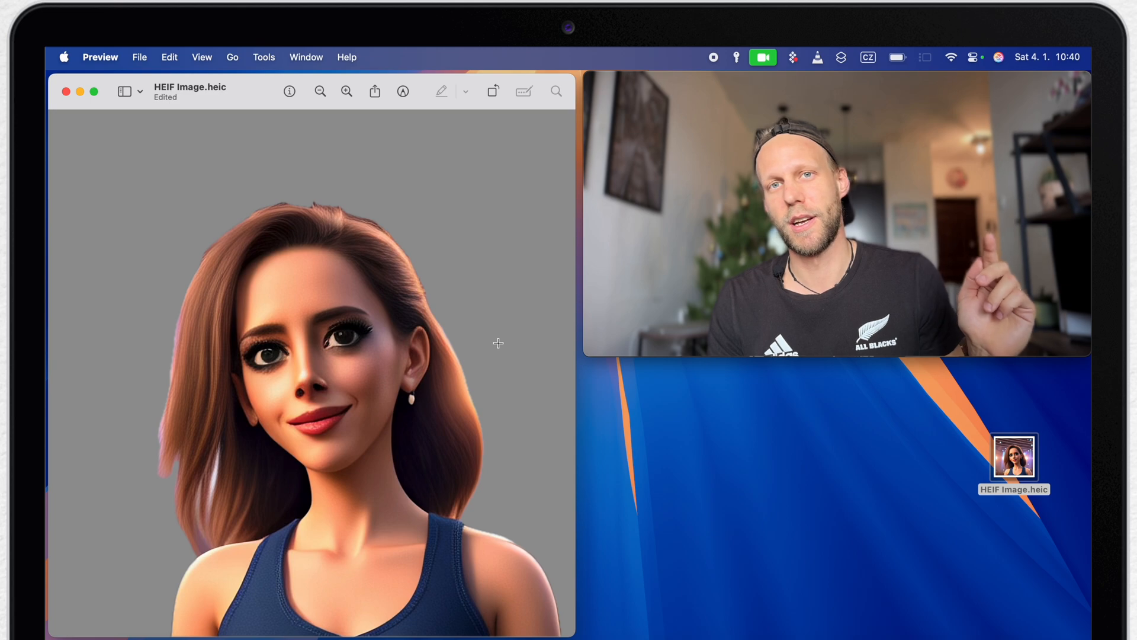
{"action": "left_click", "coordinate": [140, 57]}
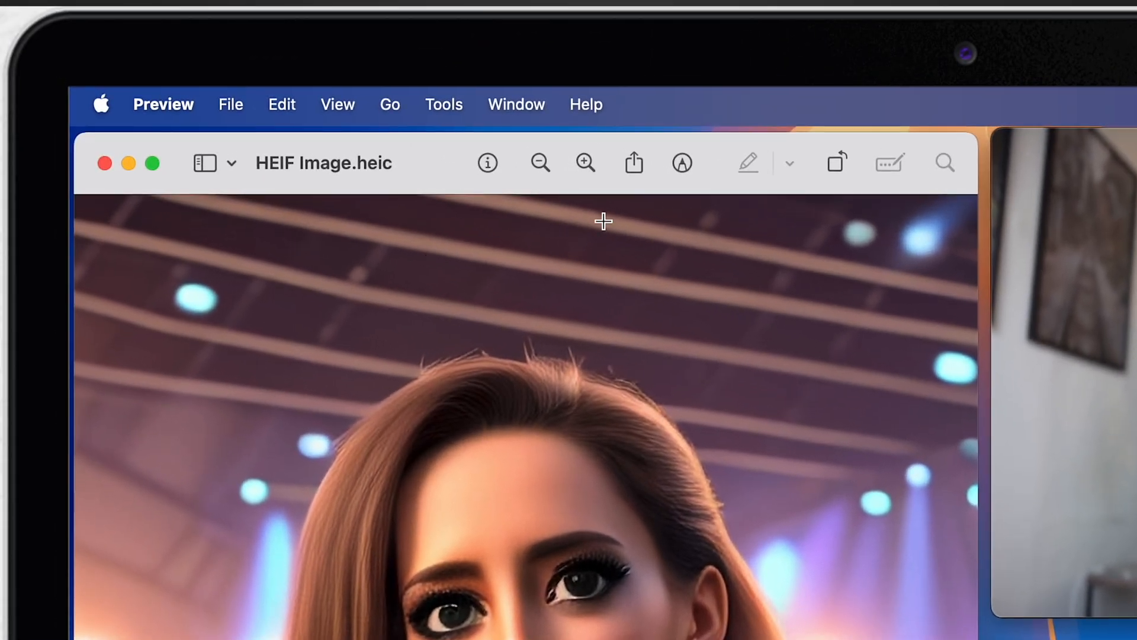
Try Instant Alpha on the stage portrait, then move to the green-background HEIF Image 2.heic
{"action": "left_click", "coordinate": [680, 162]}
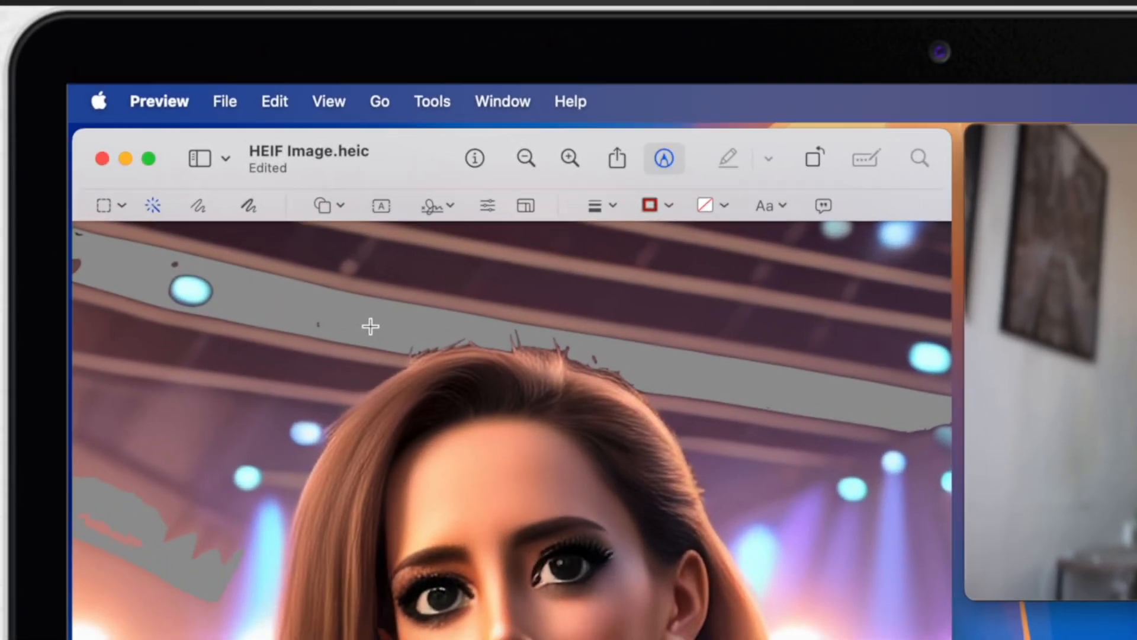
{"action": "left_click", "coordinate": [107, 205]}
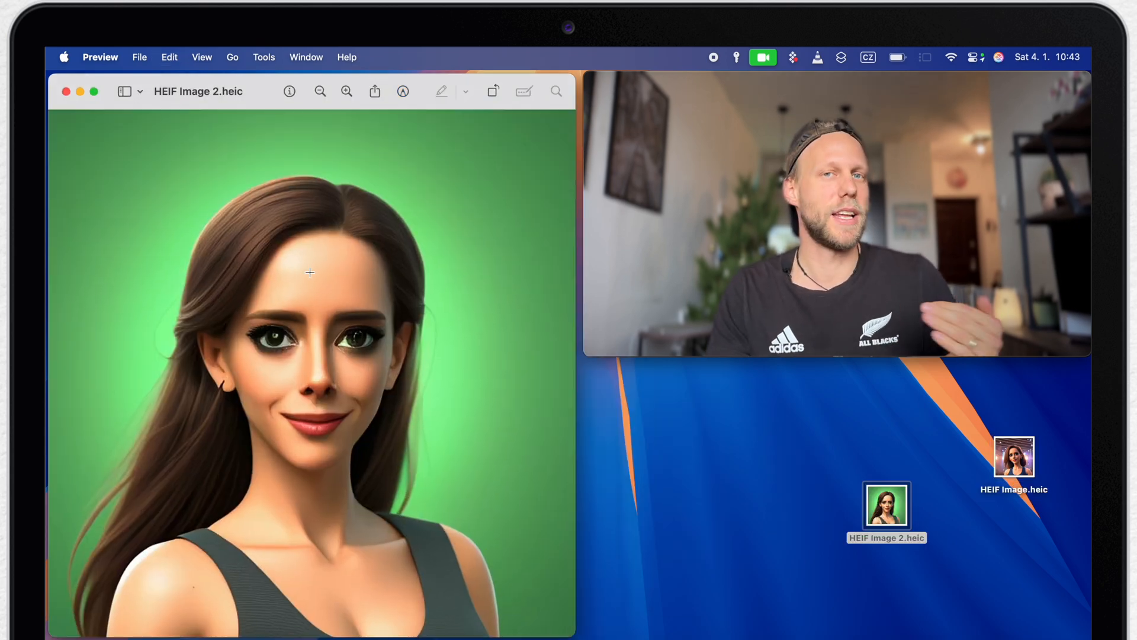
{"action": "left_click", "coordinate": [403, 91]}
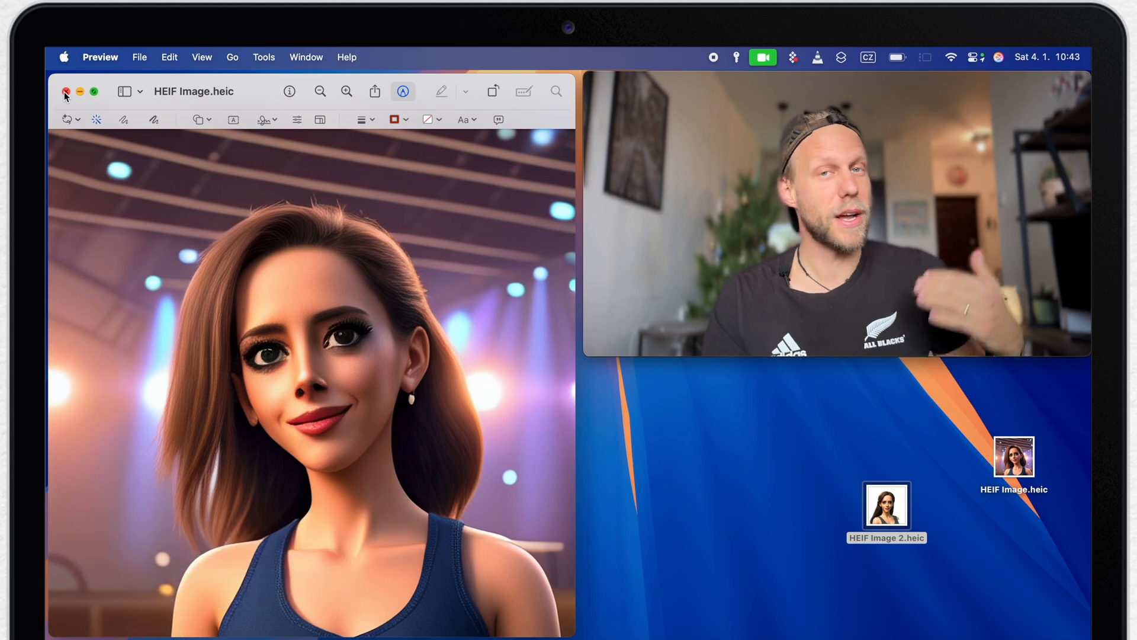
Close the stage portrait window HEIF Image.heic in Preview
{"action": "left_click", "coordinate": [65, 91]}
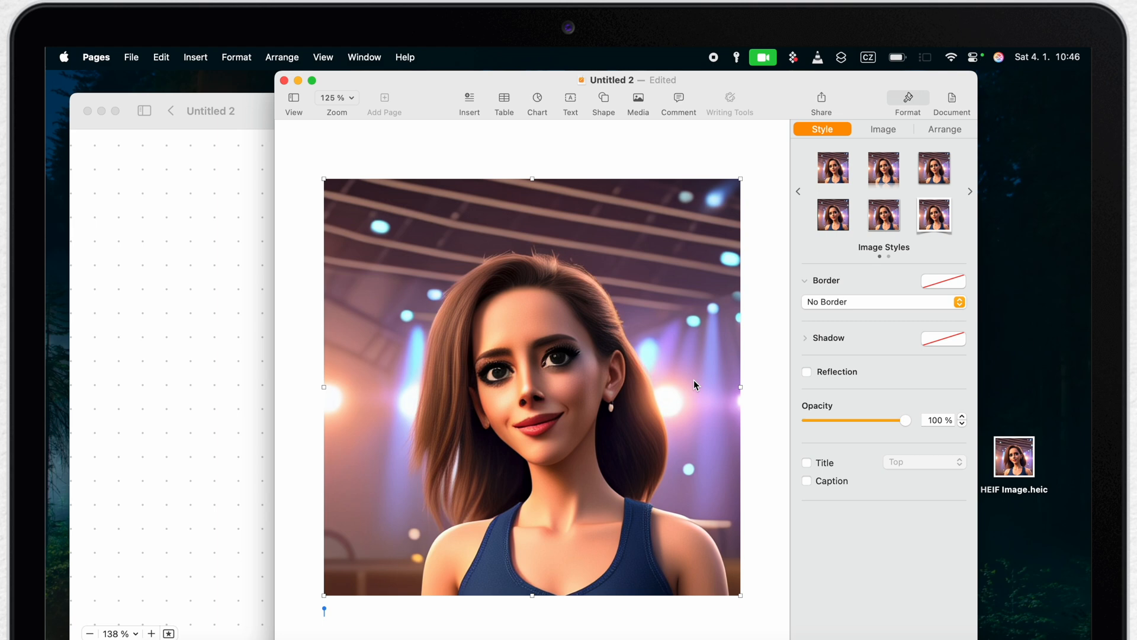
Strip the stage portrait's background via the Format sidebar's Image options and accept it
{"action": "left_click", "coordinate": [883, 129]}
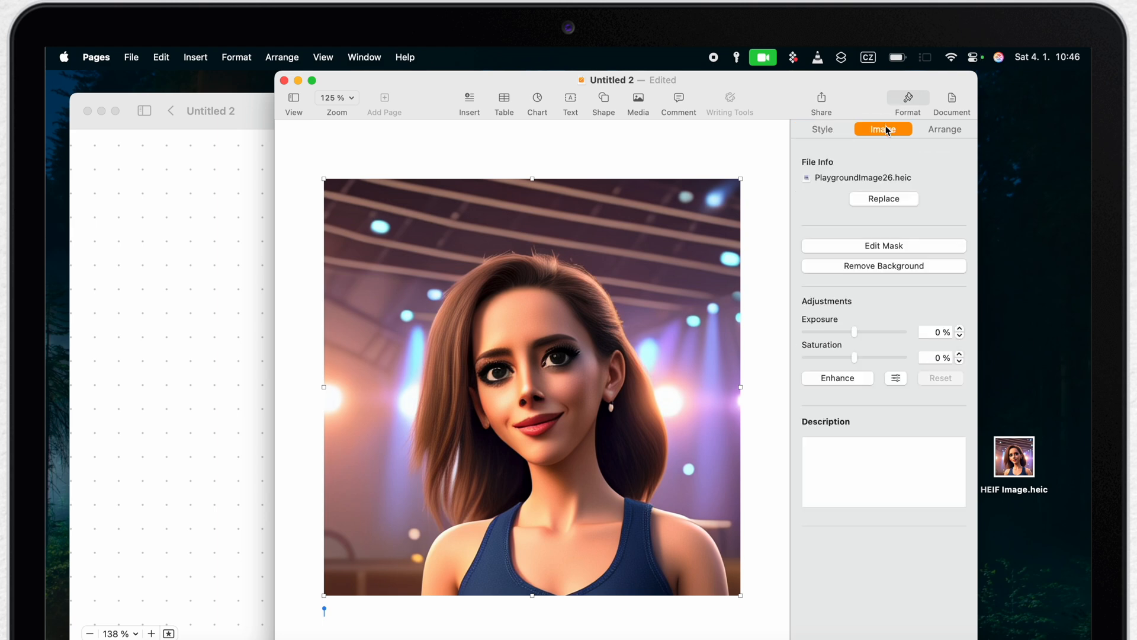
{"action": "left_click", "coordinate": [884, 265]}
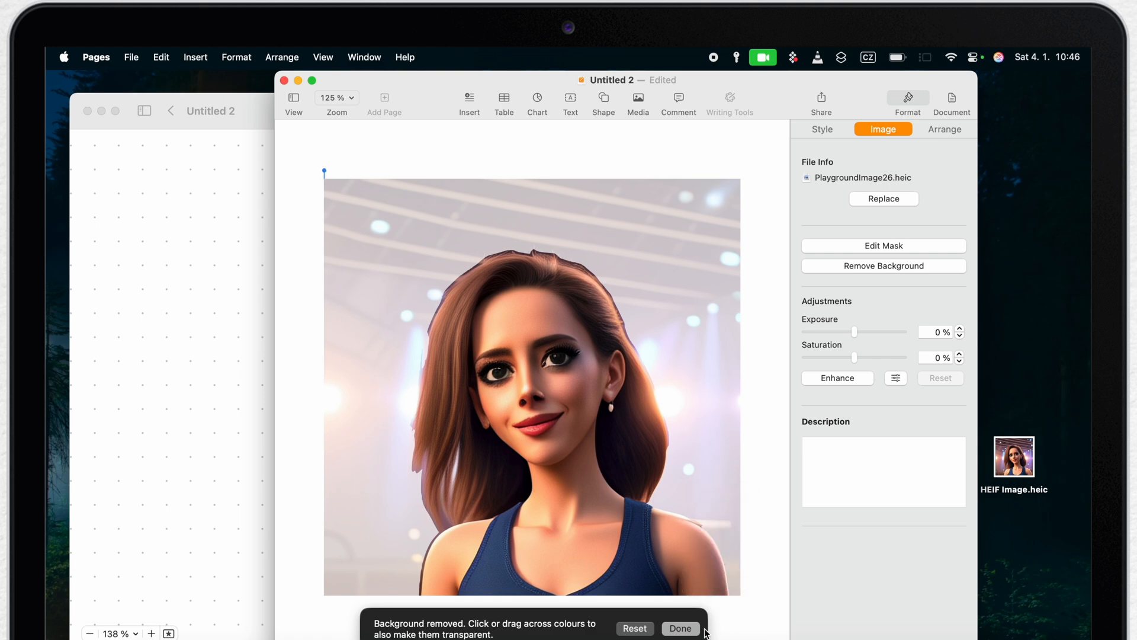
{"action": "left_click", "coordinate": [680, 628]}
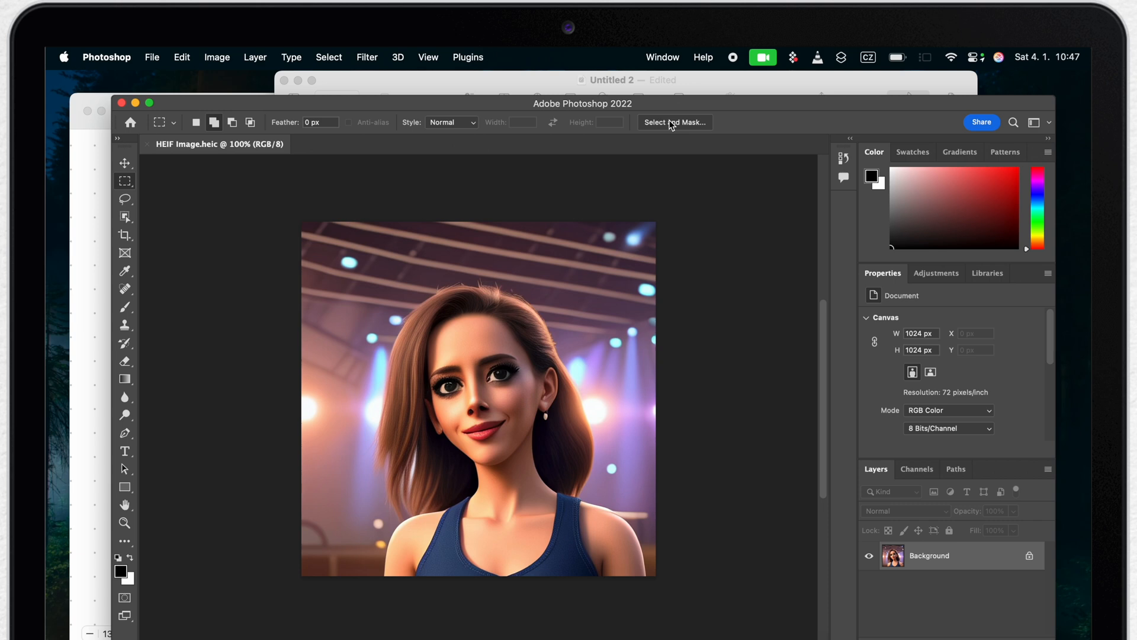
Refine the woman's selection in Select and Mask and apply it
{"action": "left_click", "coordinate": [674, 122]}
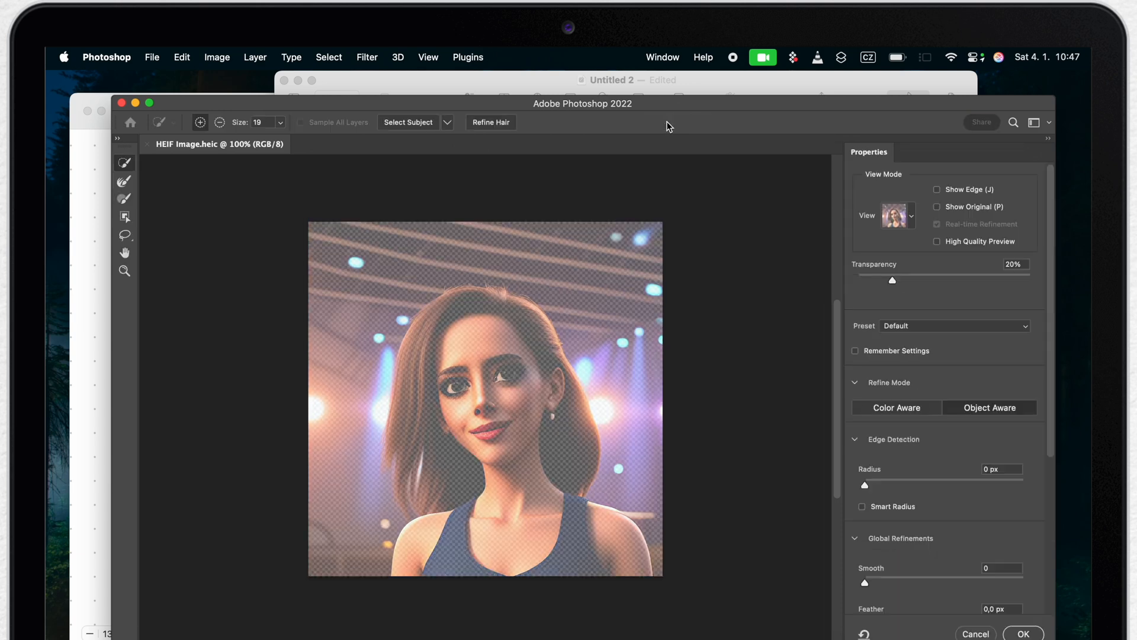
{"action": "mouse_move", "coordinate": [390, 117]}
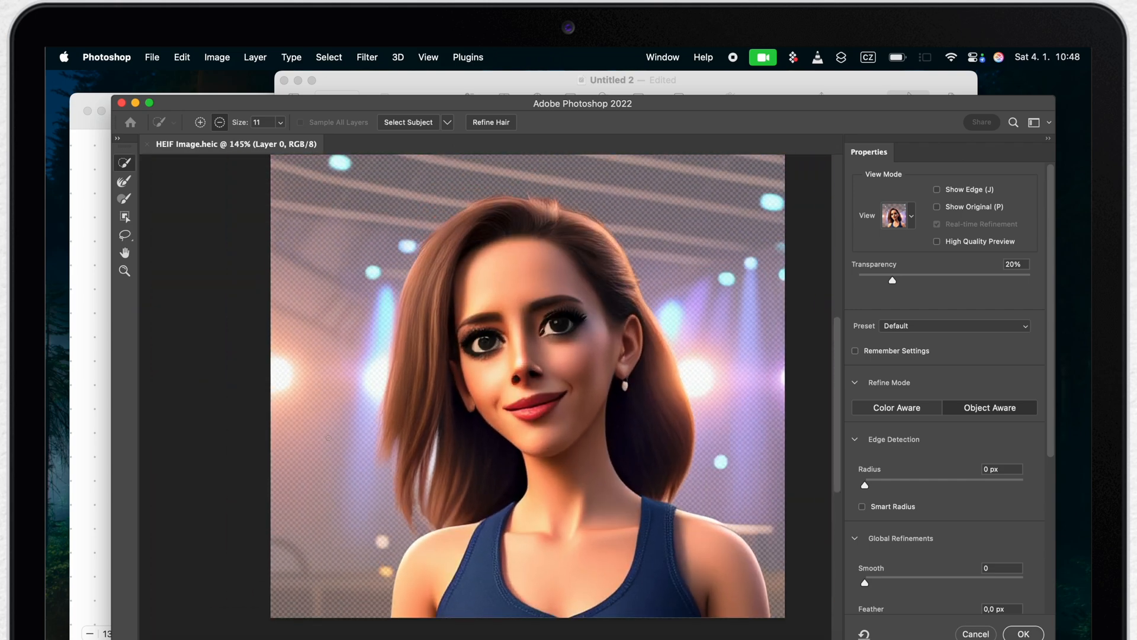
{"action": "left_click", "coordinate": [1023, 633]}
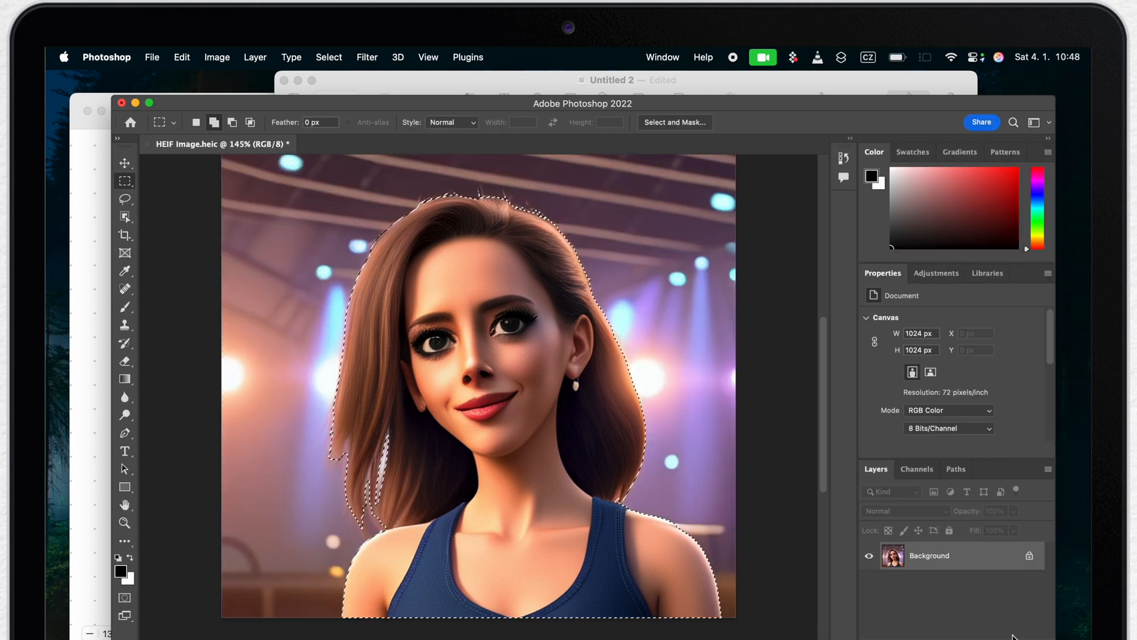
Copy the selected woman to a new layer via Layer Via Copy and hide the Background layer
{"action": "right_click", "coordinate": [513, 355]}
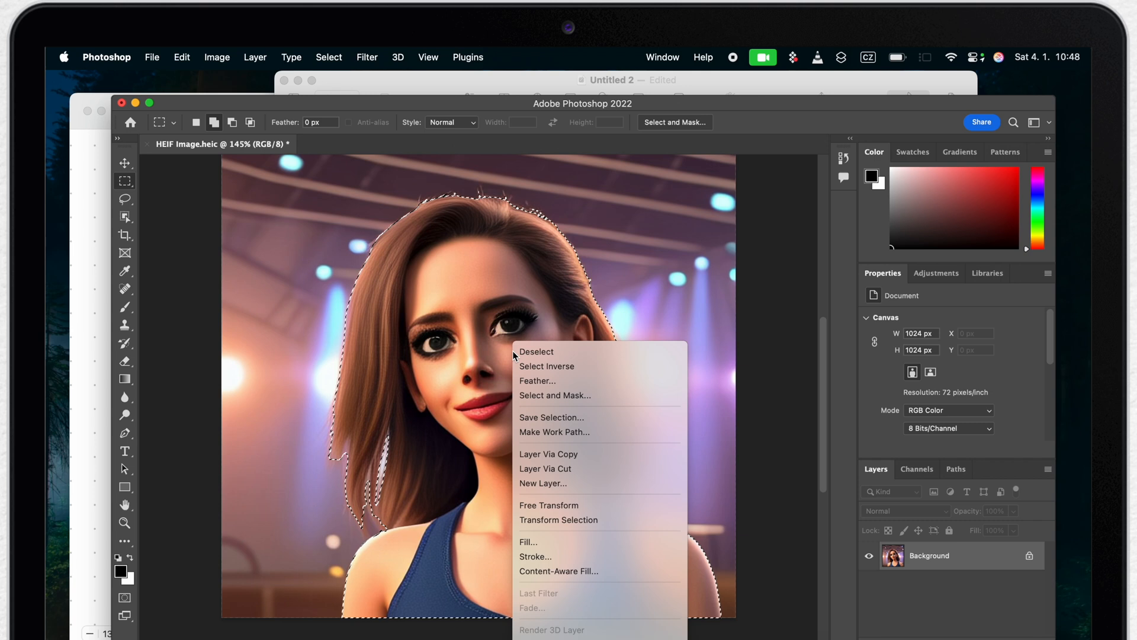
{"action": "mouse_move", "coordinate": [548, 454]}
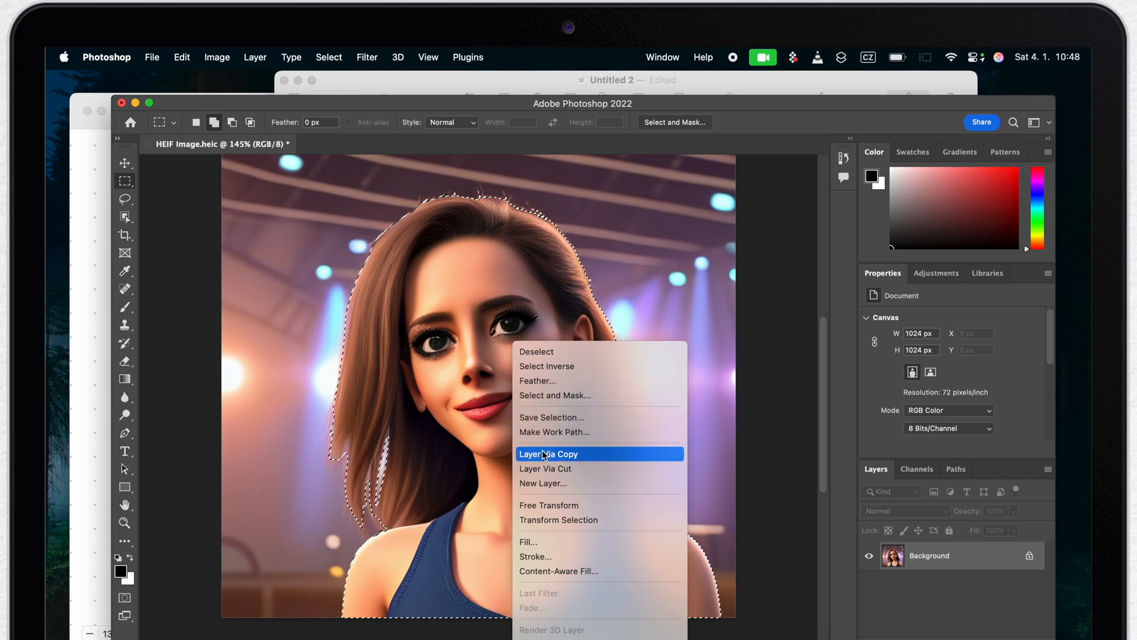
{"action": "left_click", "coordinate": [548, 454]}
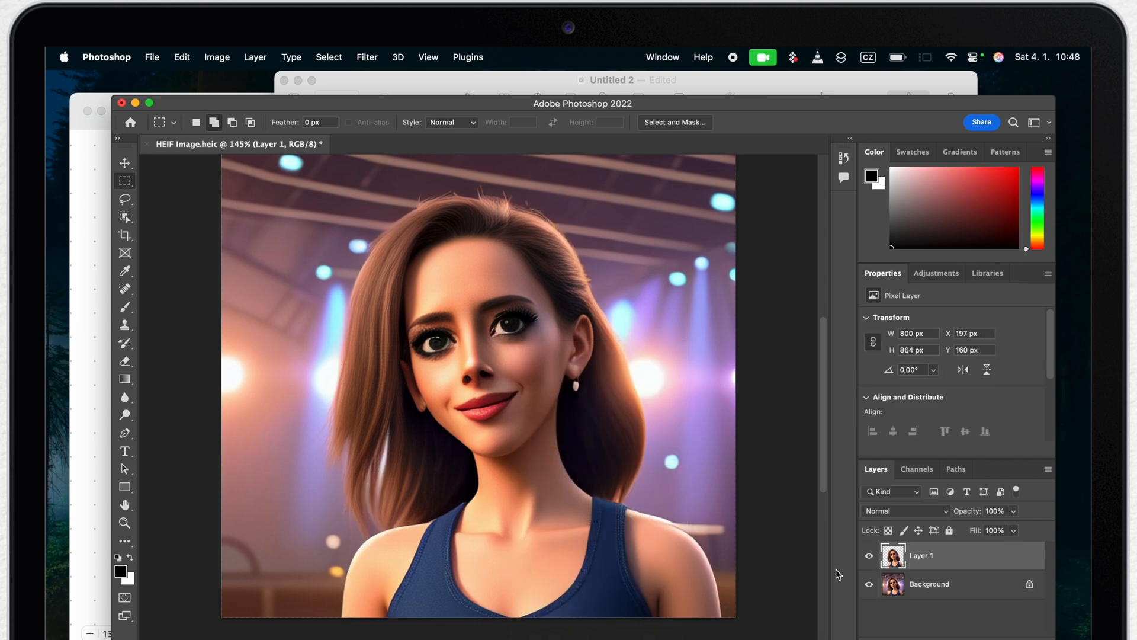
{"action": "left_click", "coordinate": [869, 584]}
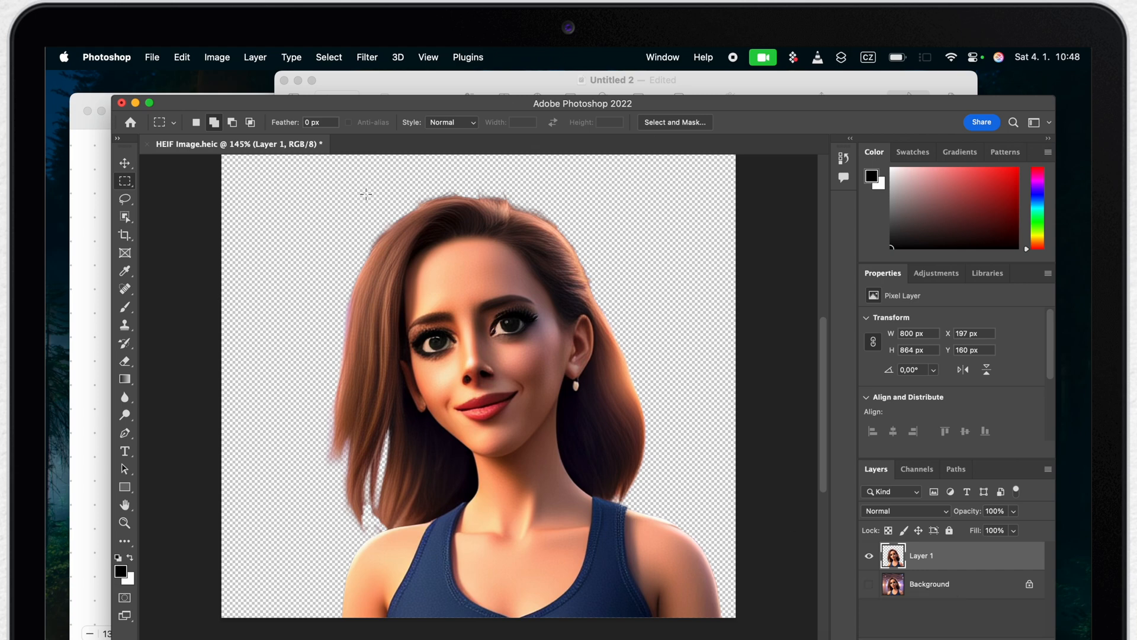
{"action": "left_click", "coordinate": [152, 57]}
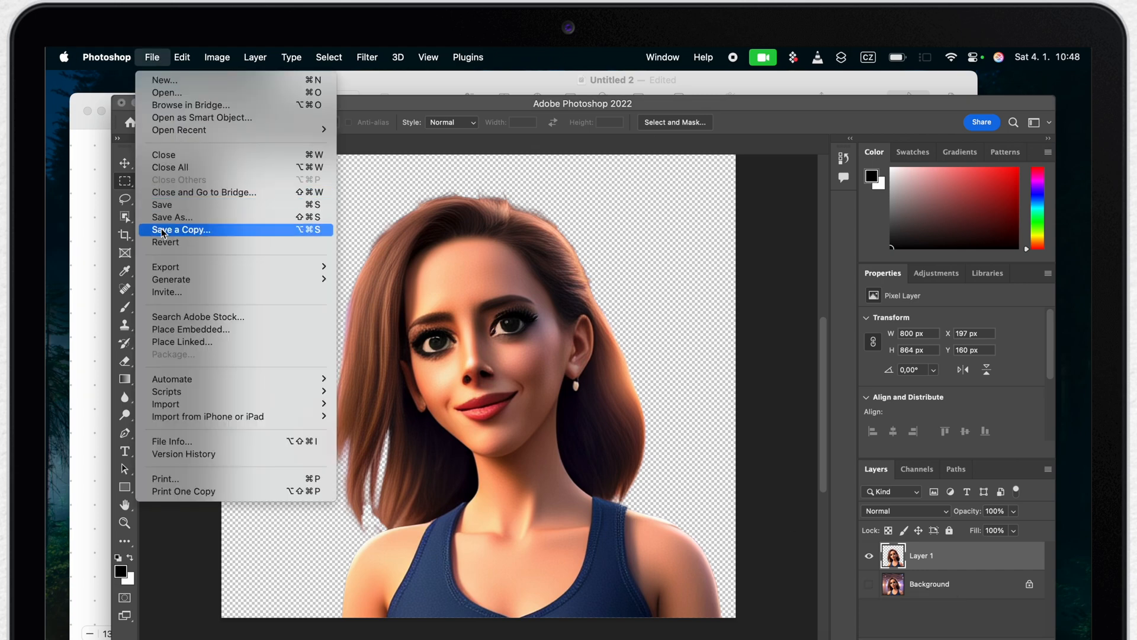
{"action": "mouse_move", "coordinate": [240, 534]}
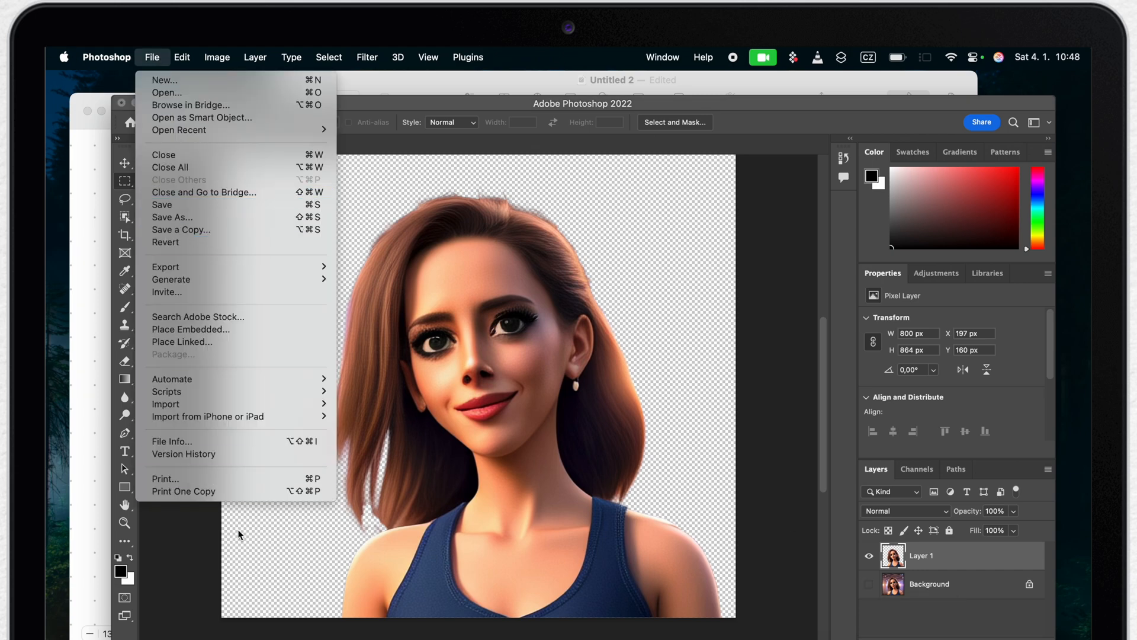